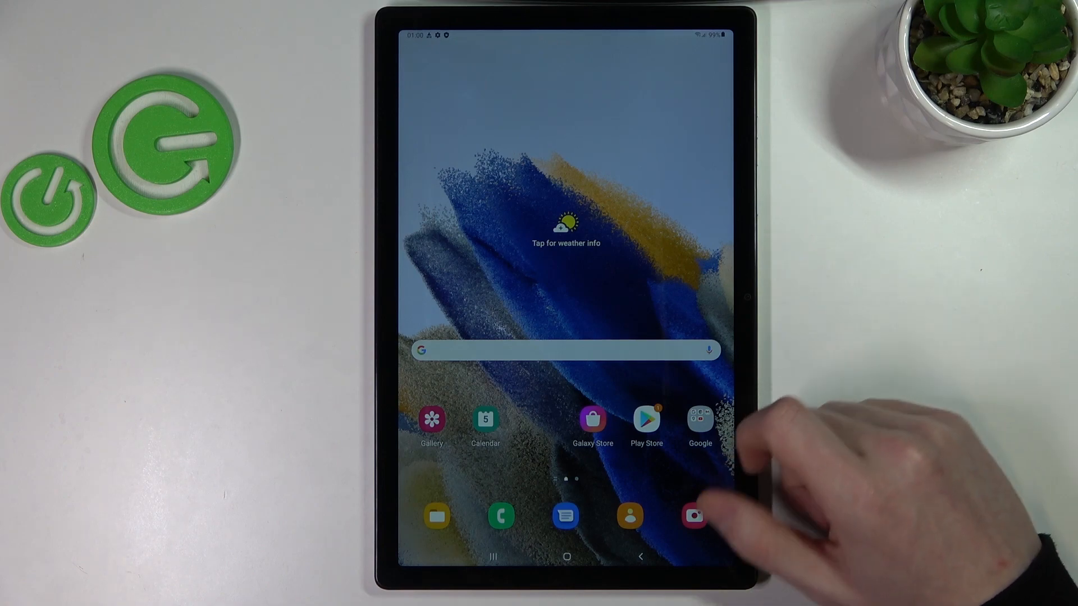
Switch on Automatic date and time on the Date and time settings page.
click(699, 418)
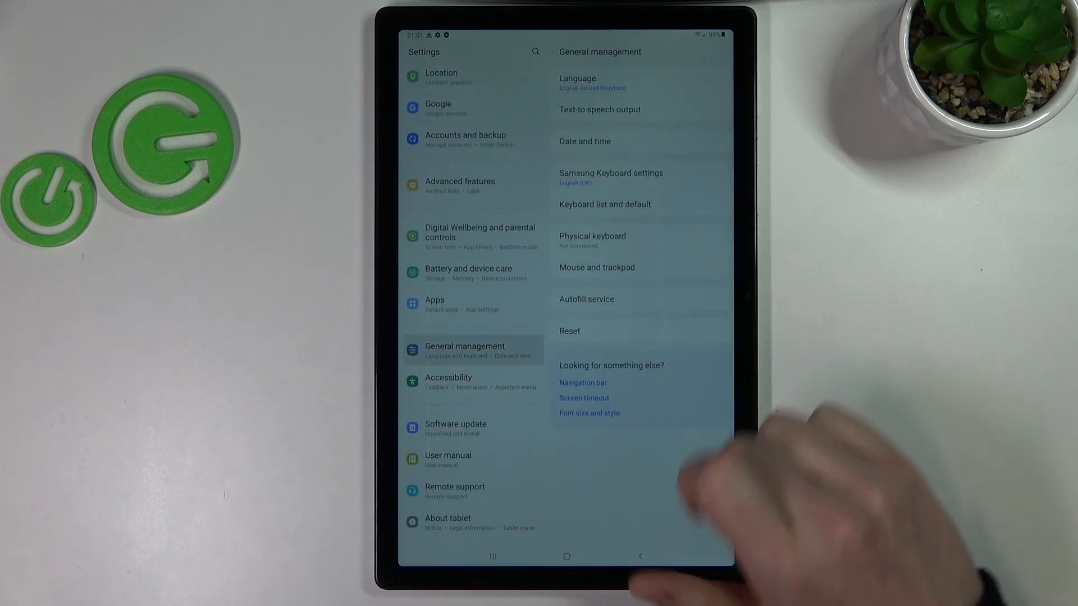
click(585, 141)
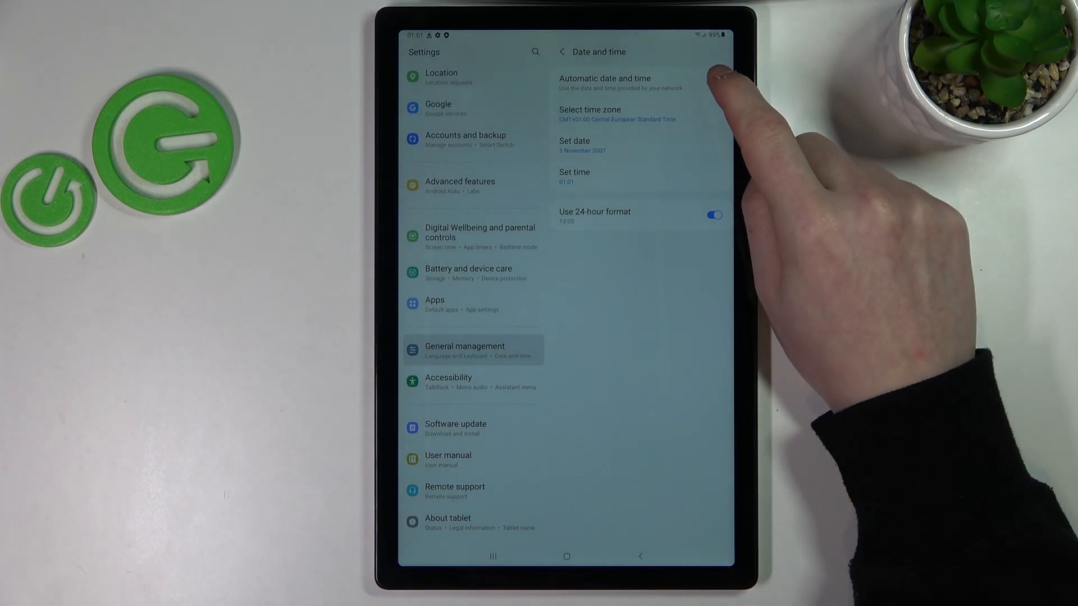
click(713, 82)
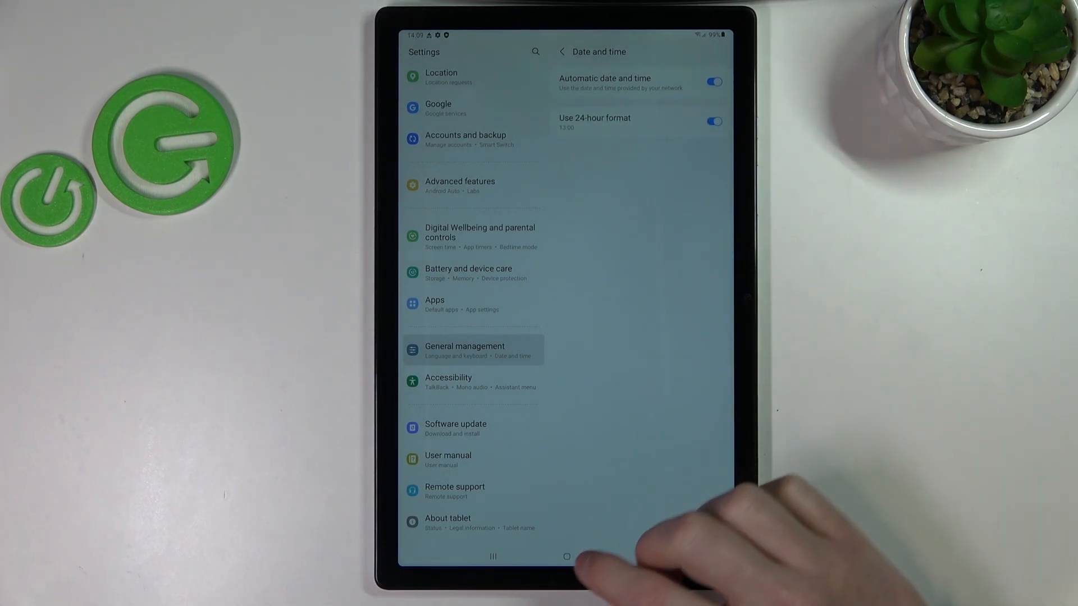
Return to the home screen and relaunch the Play Store.
click(566, 555)
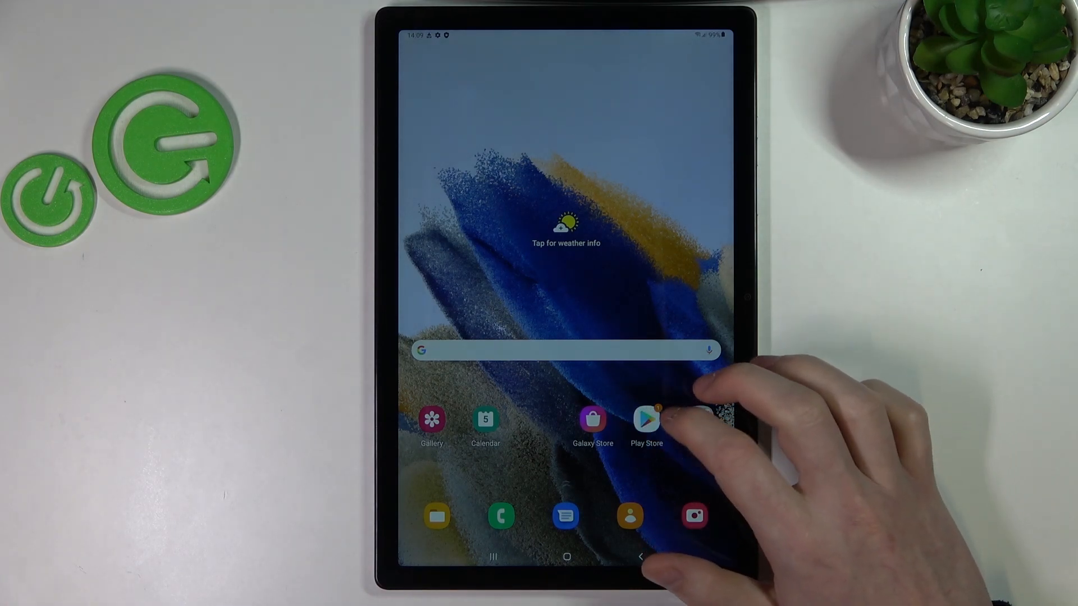
click(646, 419)
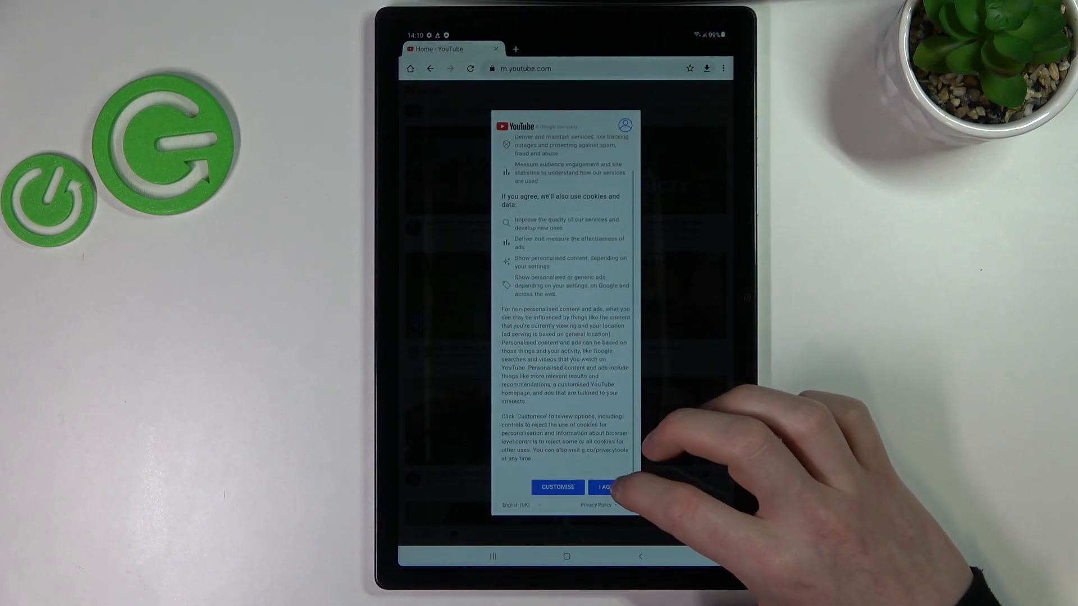
Accept YouTube's cookie consent so the mobile home feed loads.
click(605, 486)
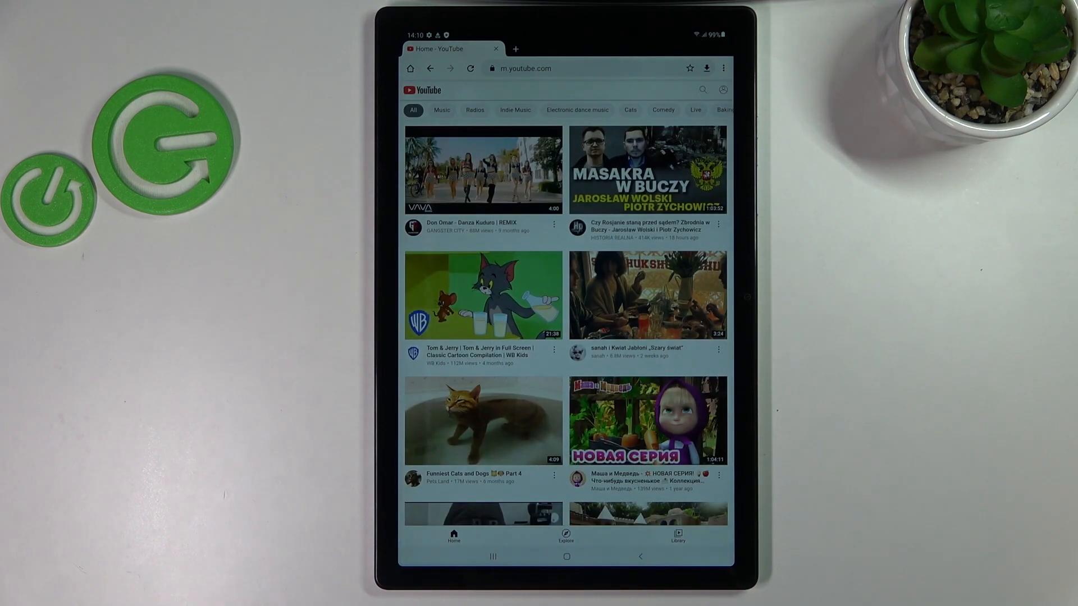